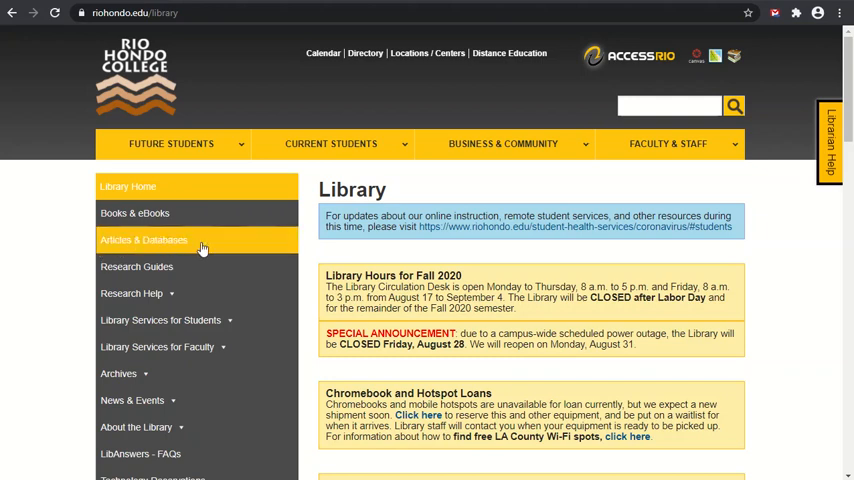
# Open Articles & Databases and scroll the title list down to PsycARTICLES.
pyautogui.click(143, 240)
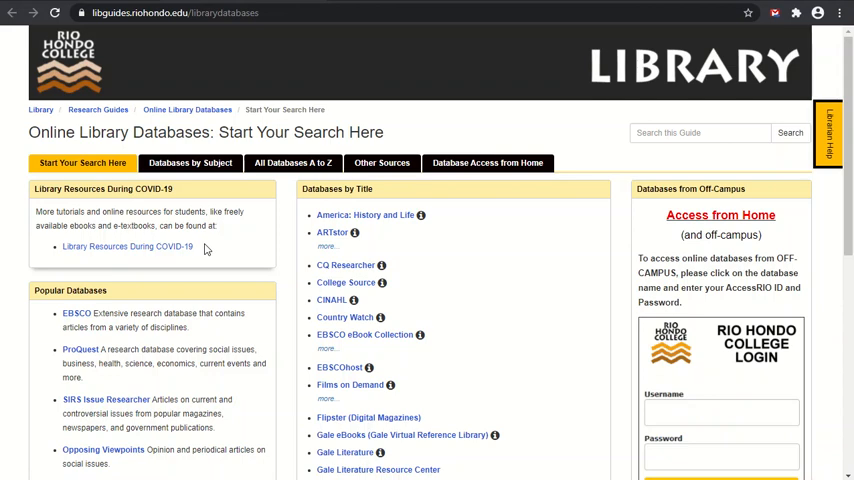
pyautogui.moveTo(308, 245)
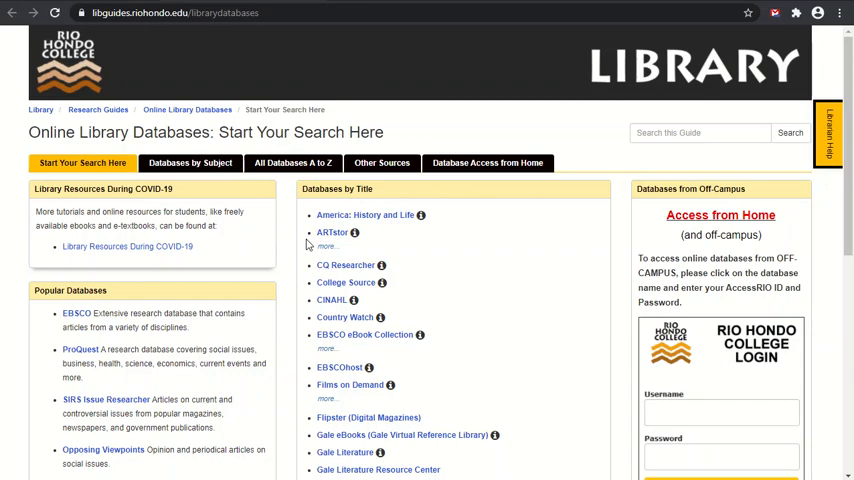
pyautogui.scroll(-3)
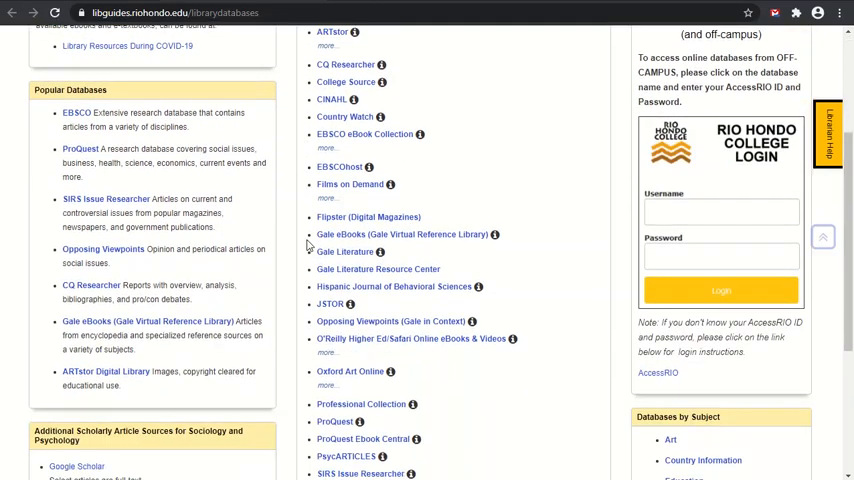
pyautogui.scroll(-3)
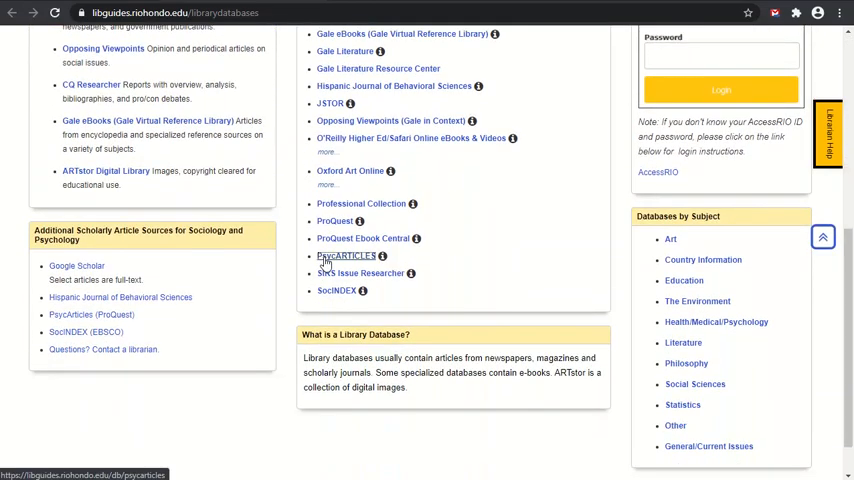
# Open the PsycARTICLES database from the library's database list.
pyautogui.click(346, 255)
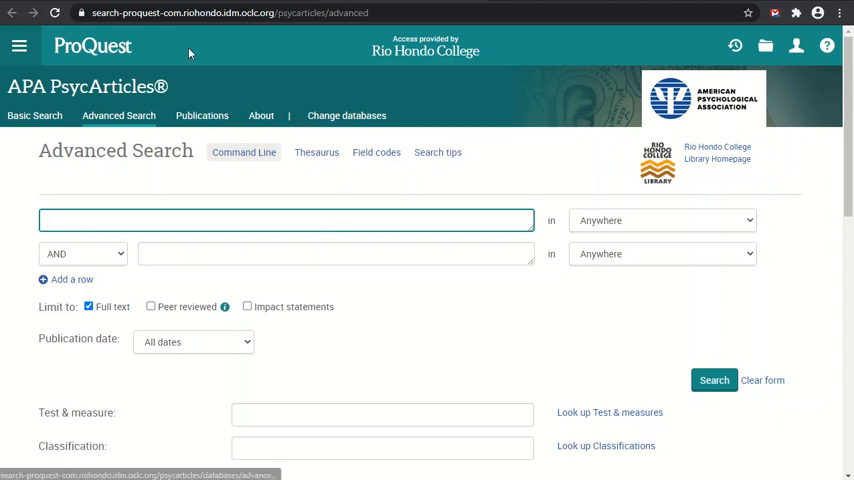
pyautogui.moveTo(93, 47)
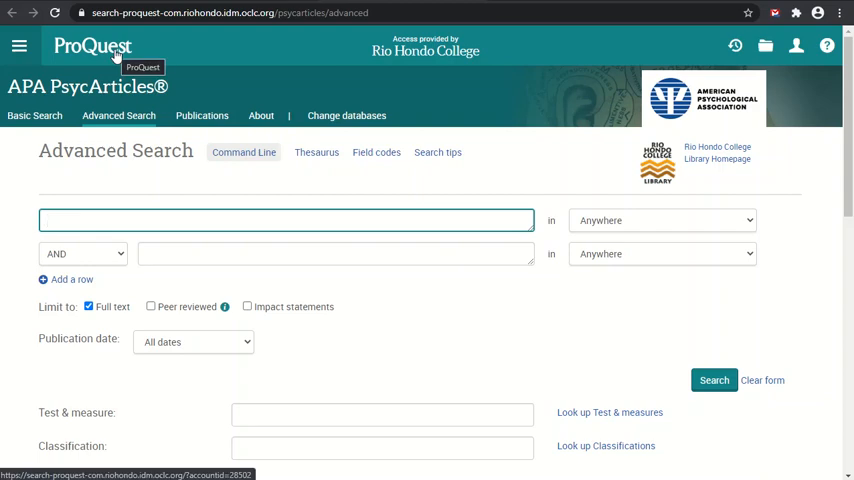
# Go to ProQuest's general Advanced Search and view the seven selected databases.
pyautogui.click(92, 46)
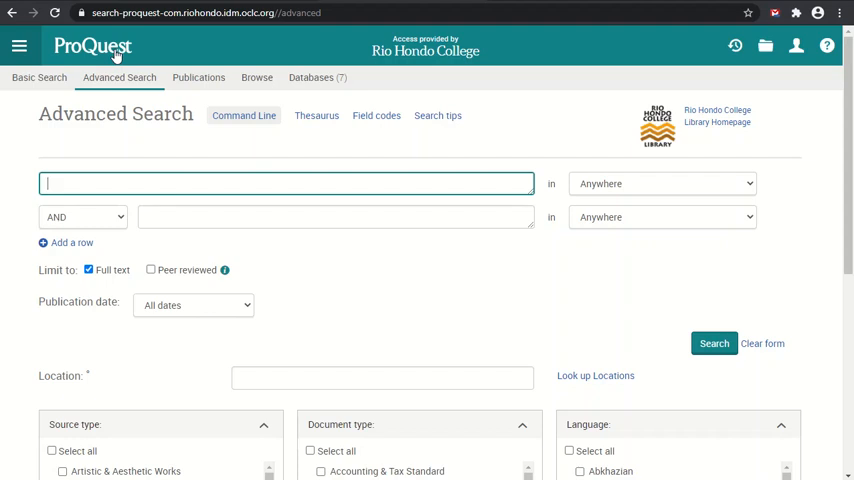
pyautogui.moveTo(257, 77)
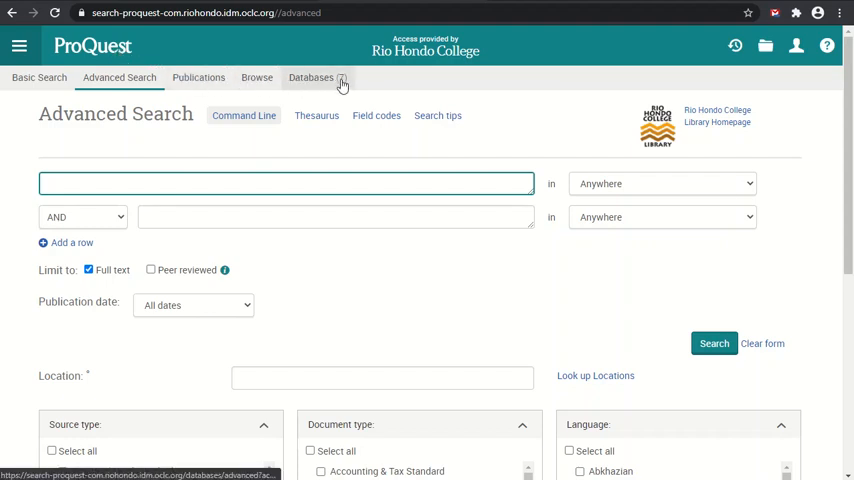
pyautogui.moveTo(342, 77)
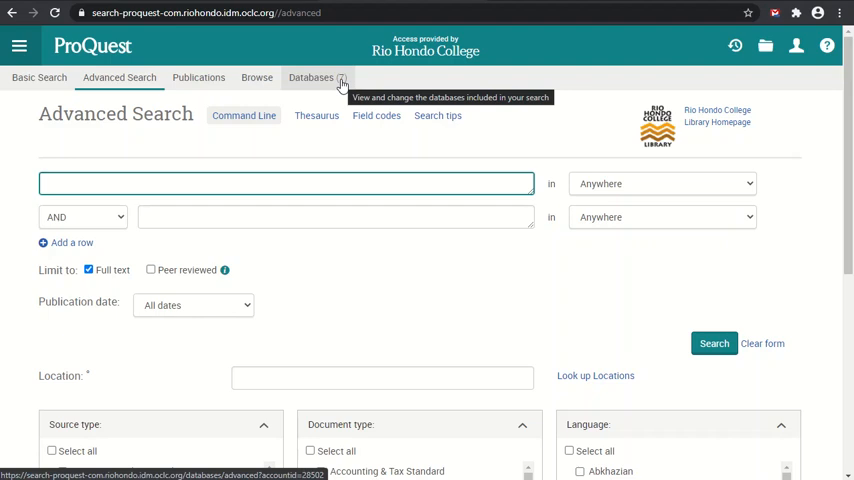
pyautogui.click(311, 77)
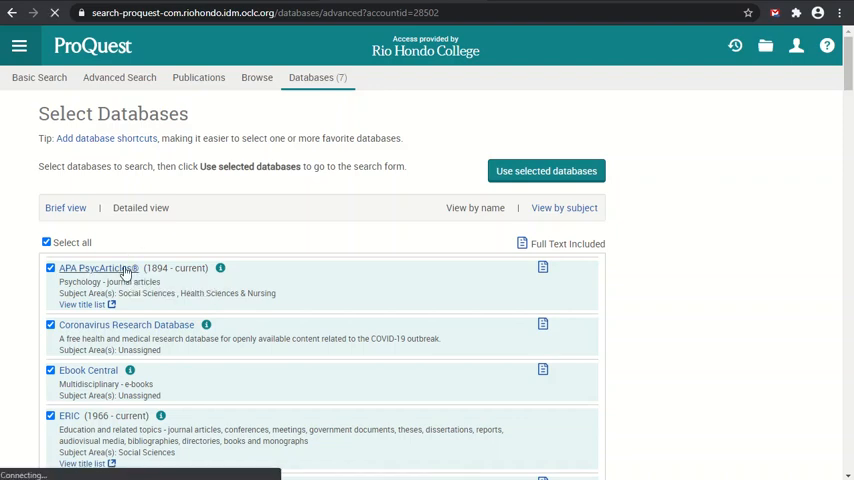
# Open APA PsycArticles alone from the Select Databases list.
pyautogui.click(97, 267)
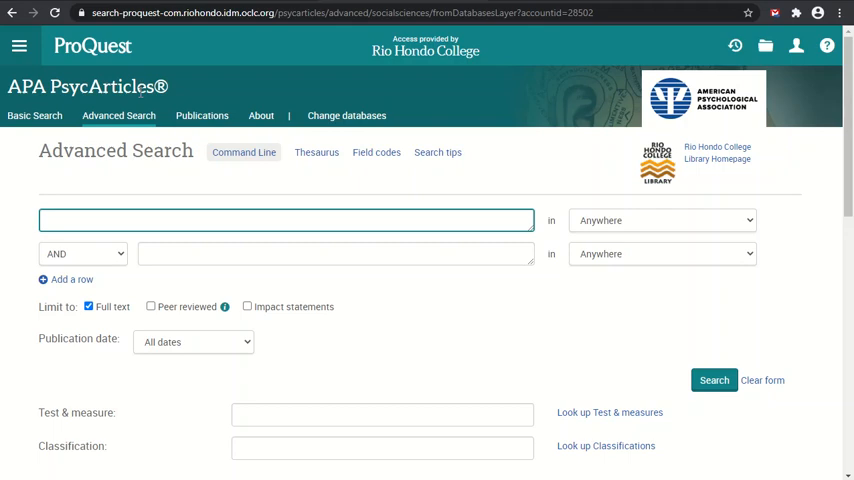
pyautogui.click(346, 115)
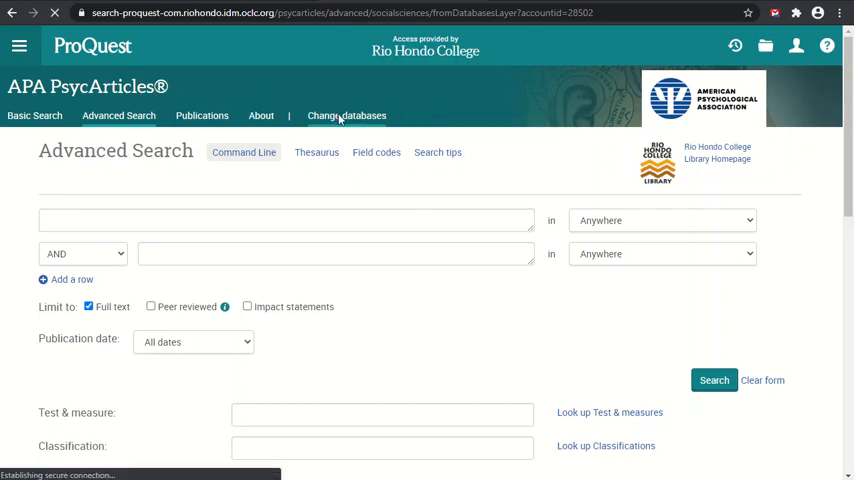
# Reopen the database list, scroll down and choose Psychology Database.
pyautogui.click(346, 115)
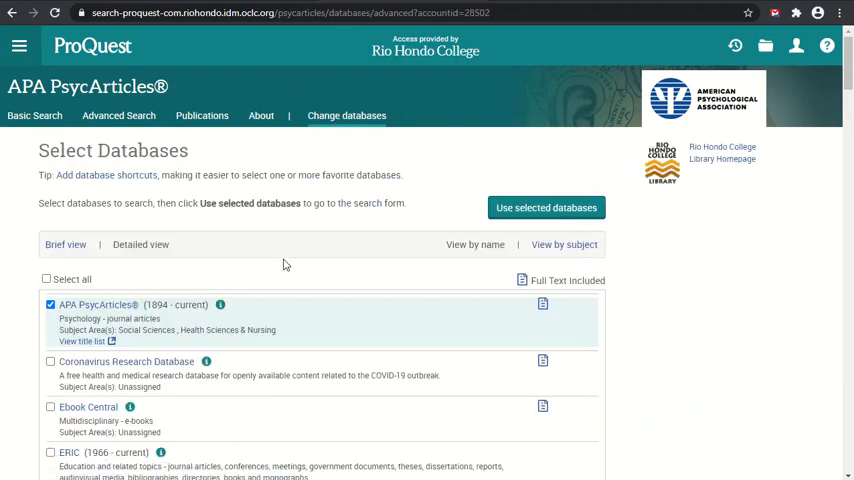
pyautogui.scroll(-3)
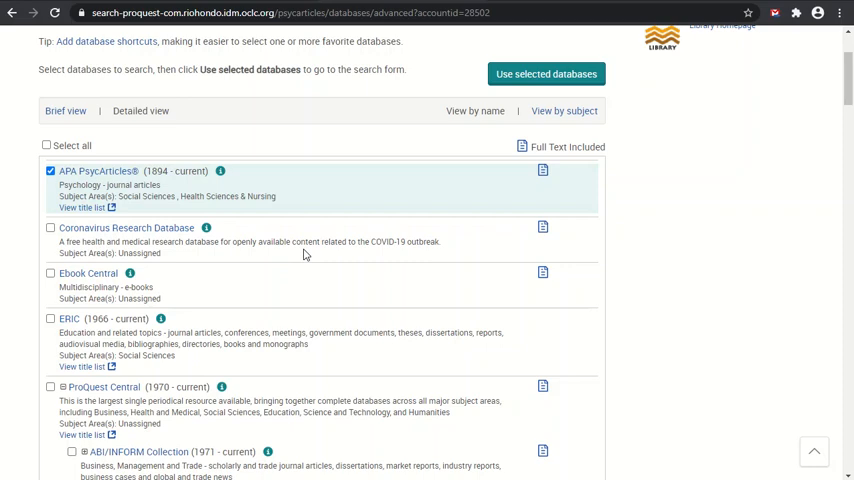
pyautogui.moveTo(313, 245)
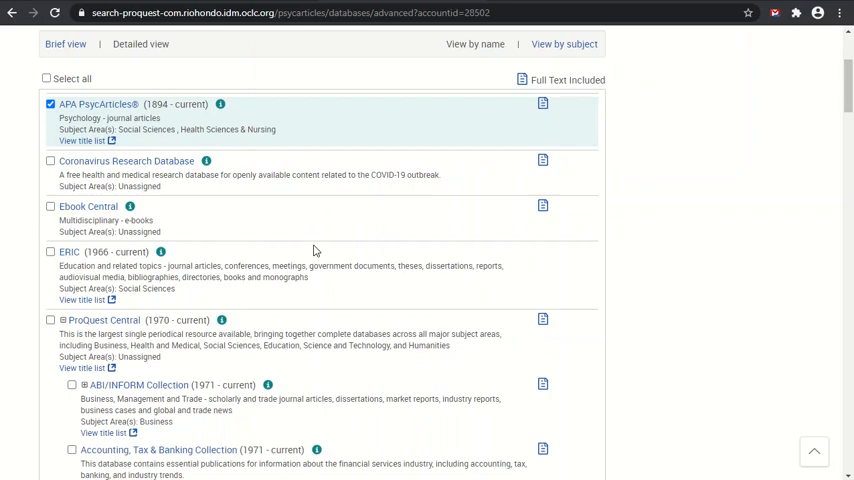
pyautogui.scroll(-3)
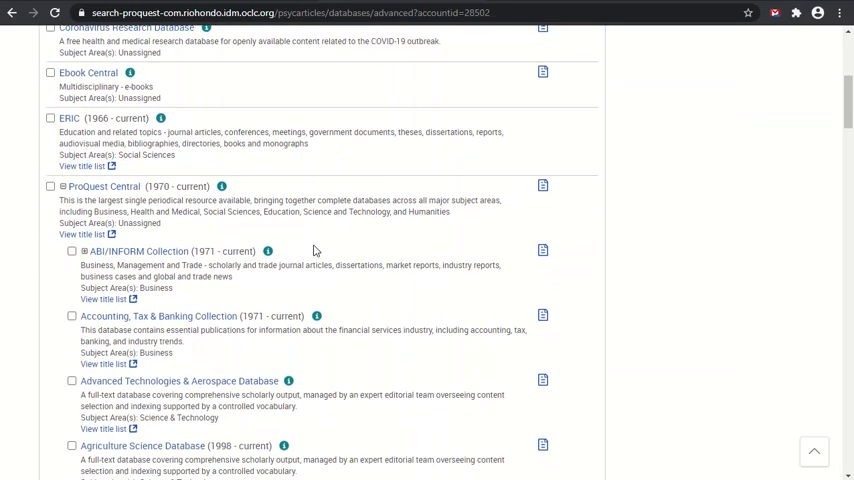
pyautogui.scroll(-3)
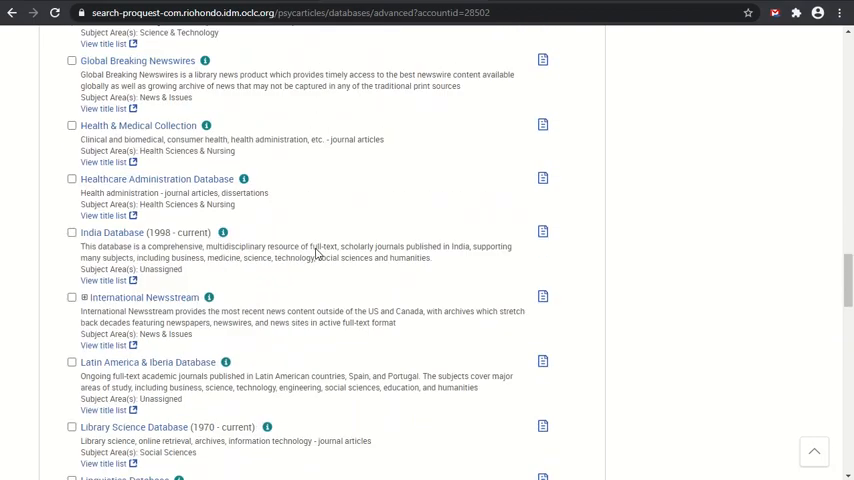
pyautogui.scroll(-3)
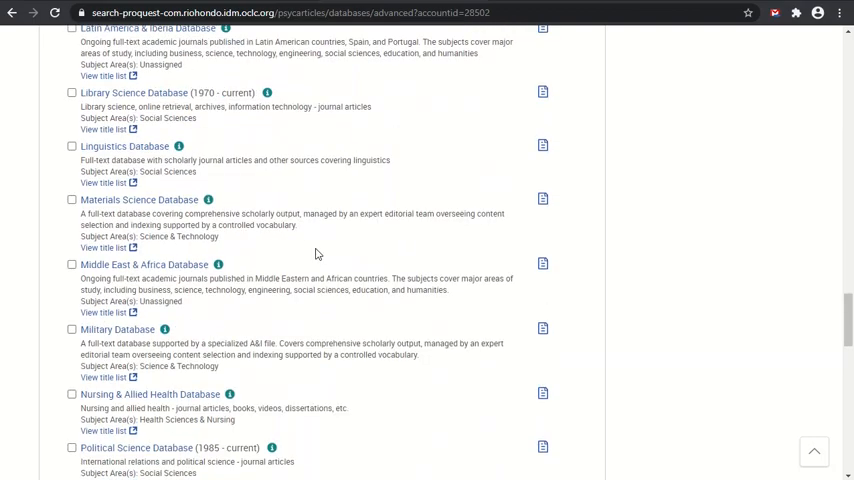
pyautogui.scroll(-3)
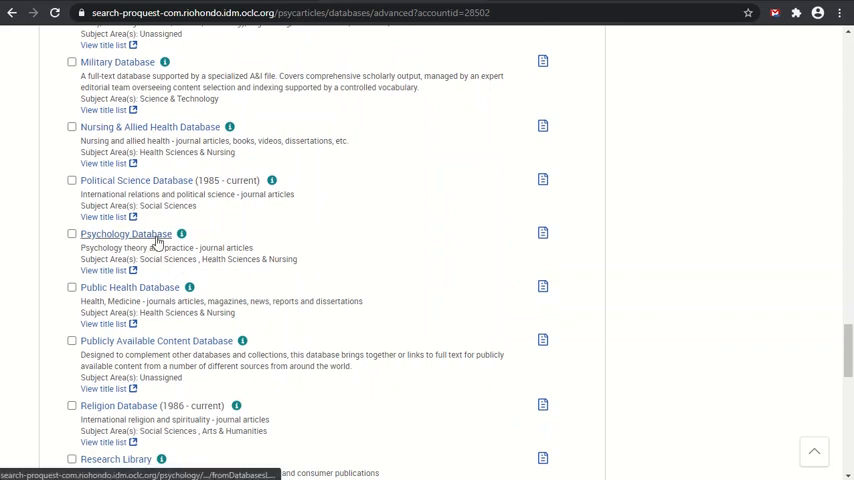
pyautogui.click(125, 233)
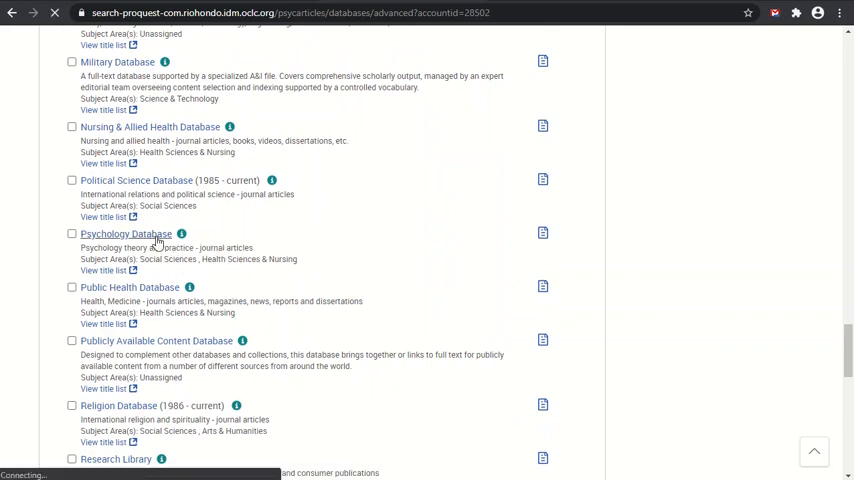
# Review the Psychology Database's Age group, Source type, Document type and Language filters.
pyautogui.click(125, 233)
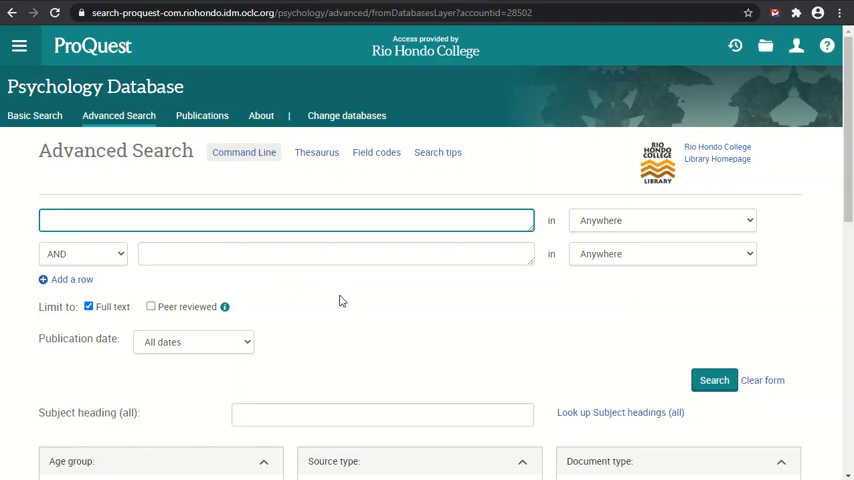
pyautogui.scroll(-3)
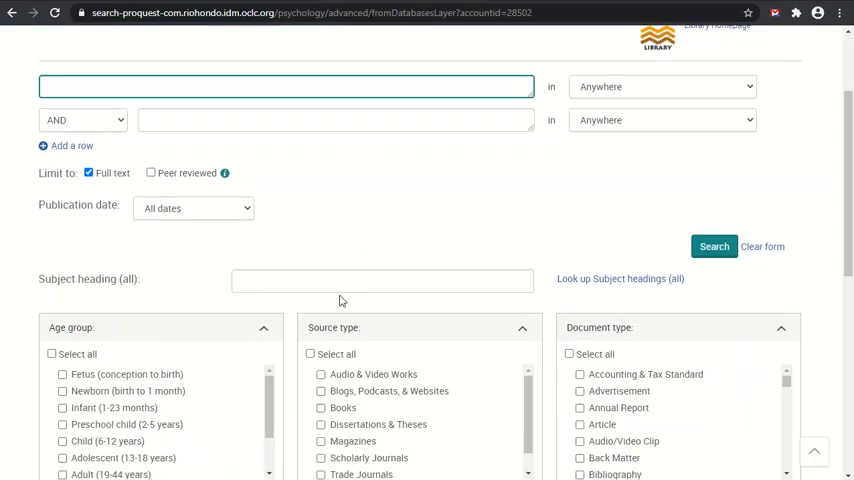
pyautogui.scroll(-3)
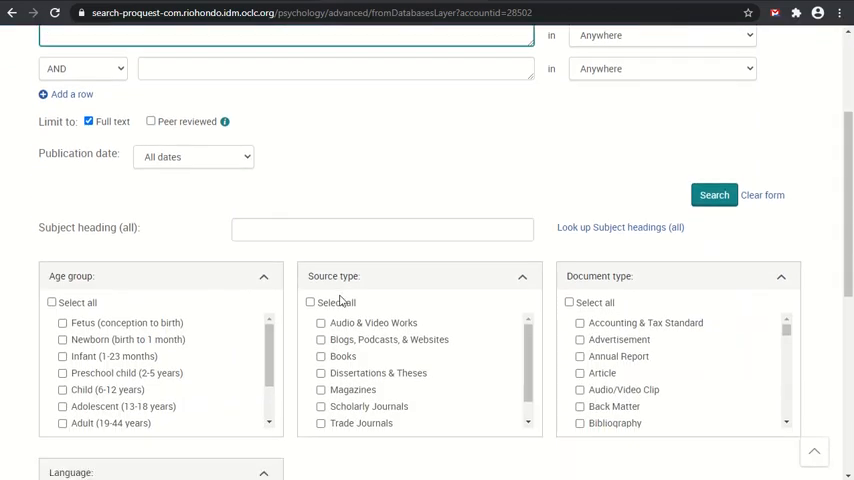
pyautogui.scroll(-3)
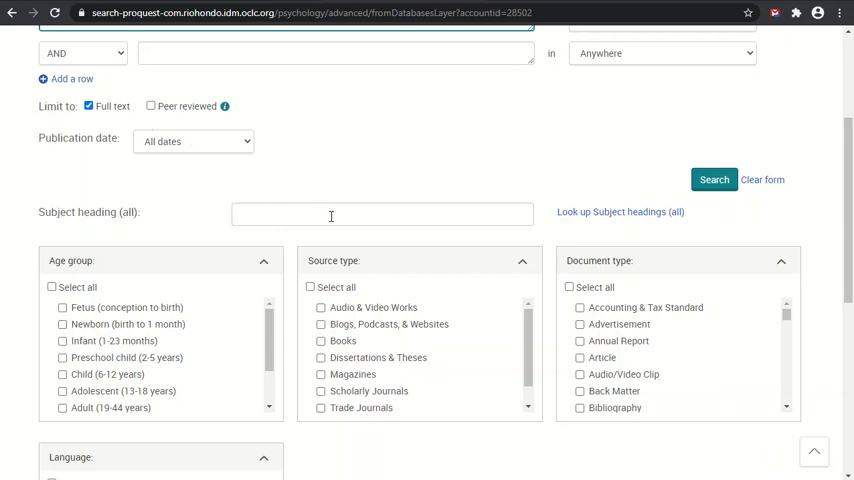
pyautogui.scroll(-3)
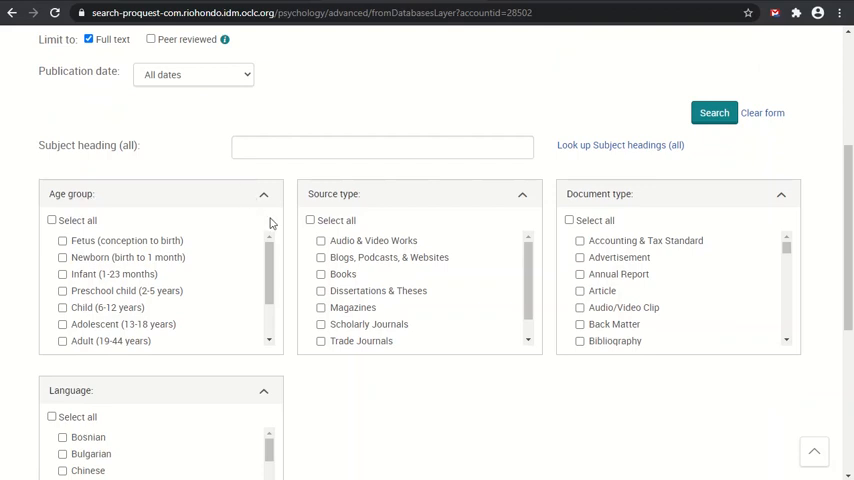
pyautogui.moveTo(330, 428)
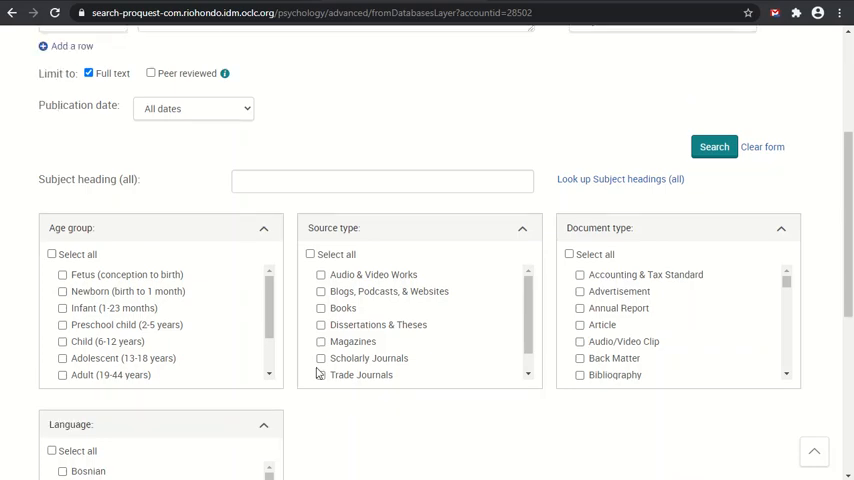
pyautogui.scroll(3)
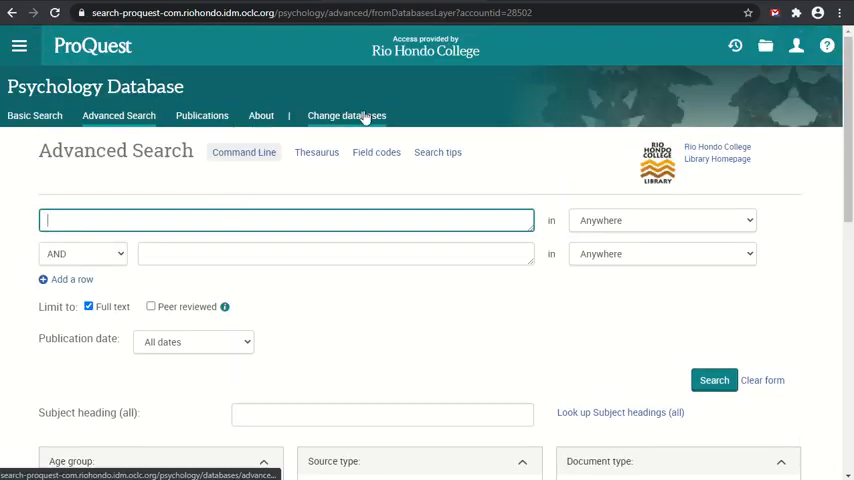
# Switch back to APA PsycArticles and review its Record type, Methodology, Age group and Population filters.
pyautogui.click(346, 115)
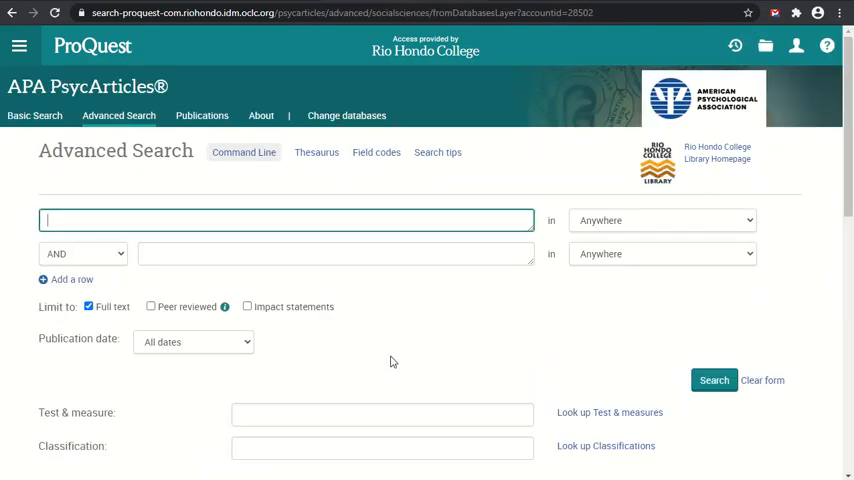
pyautogui.scroll(-3)
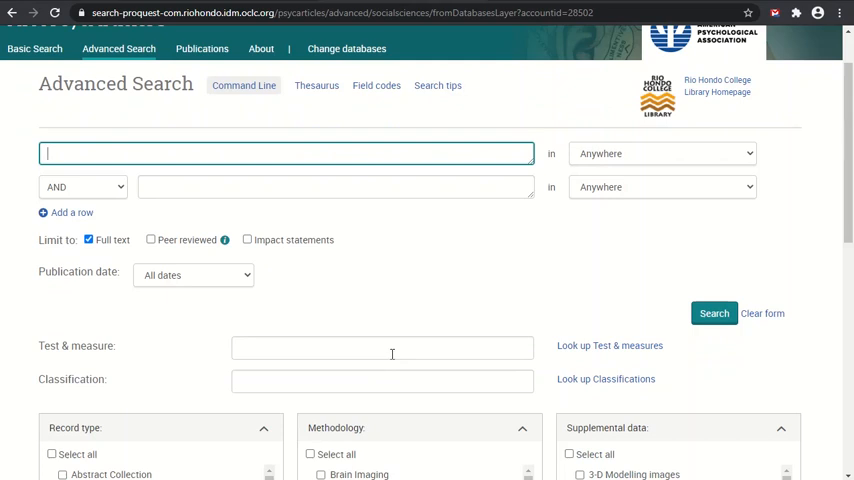
pyautogui.scroll(-3)
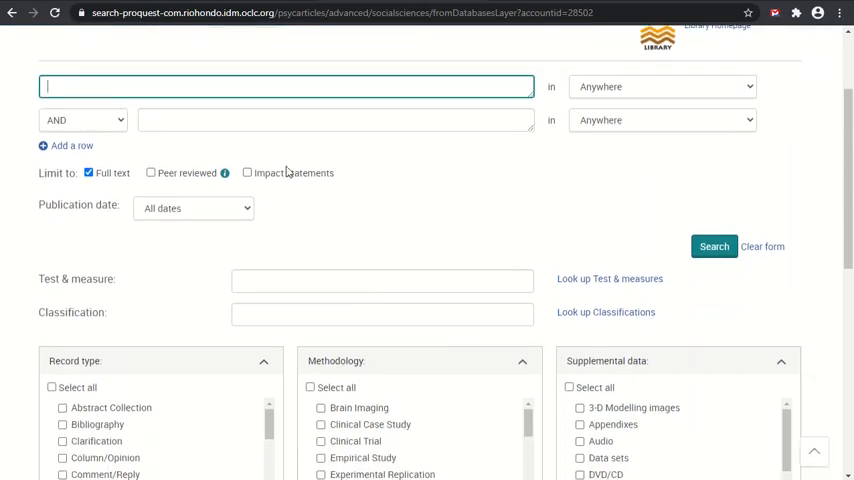
pyautogui.scroll(-3)
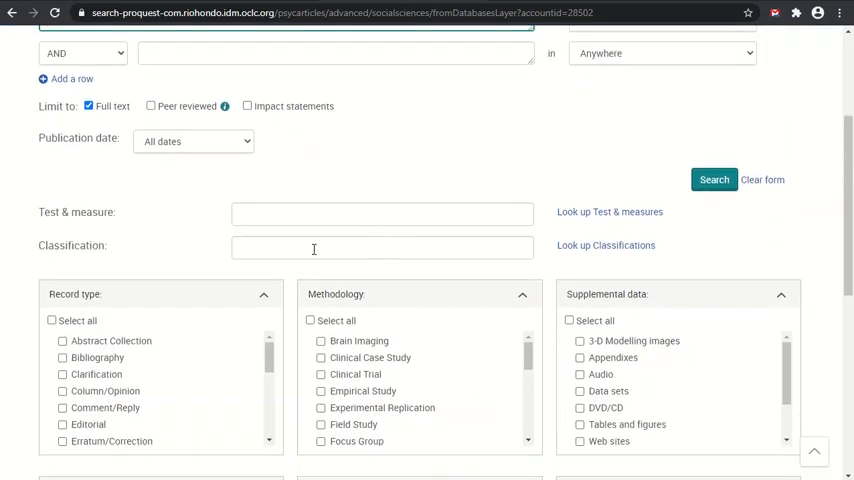
pyautogui.scroll(-3)
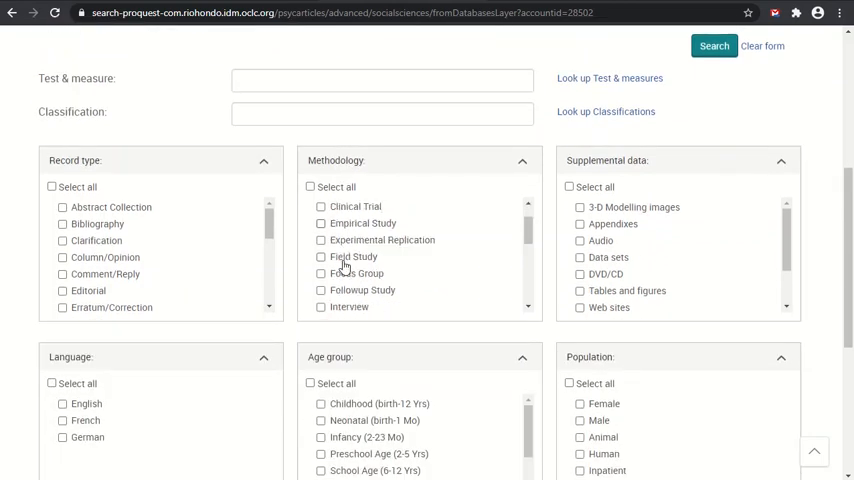
pyautogui.scroll(-3)
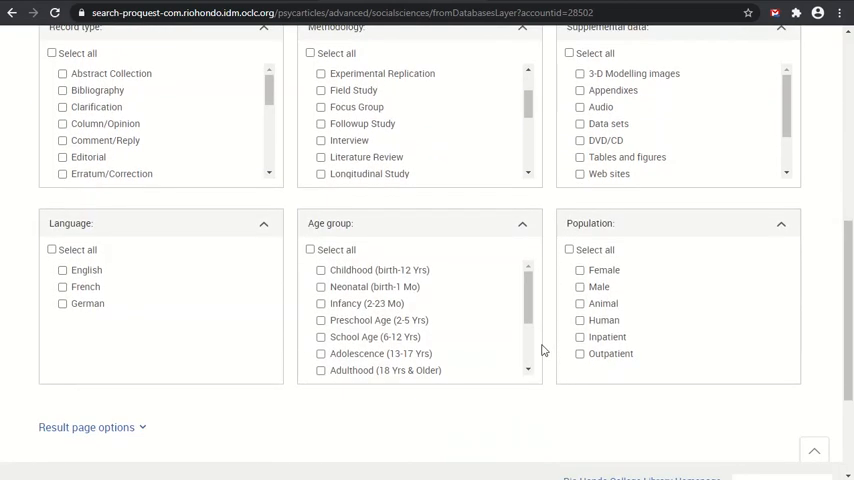
pyautogui.scroll(3)
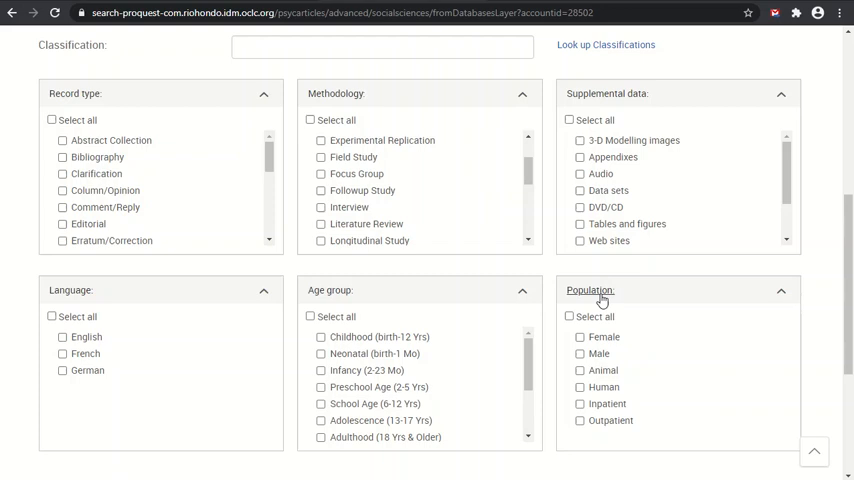
pyautogui.moveTo(570, 298)
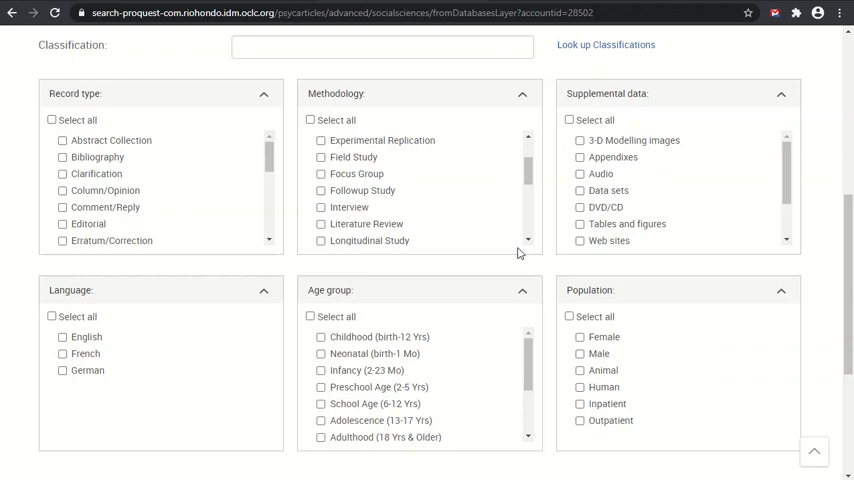
pyautogui.moveTo(524, 278)
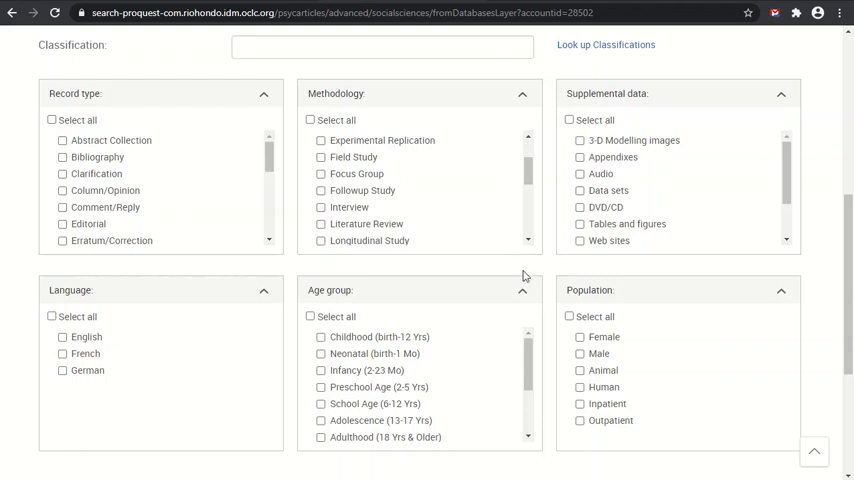
pyautogui.scroll(3)
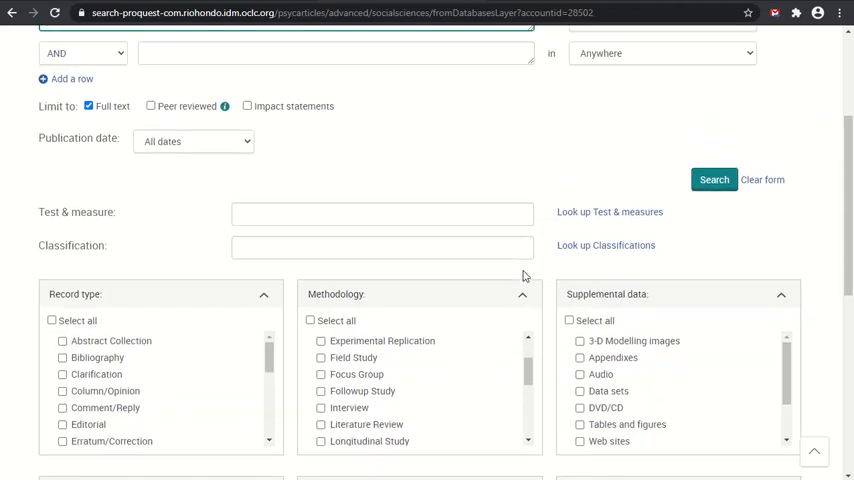
pyautogui.scroll(3)
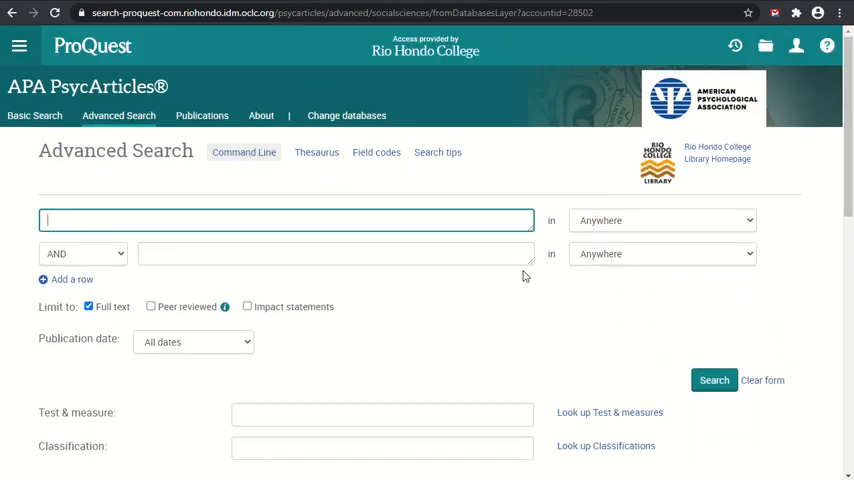